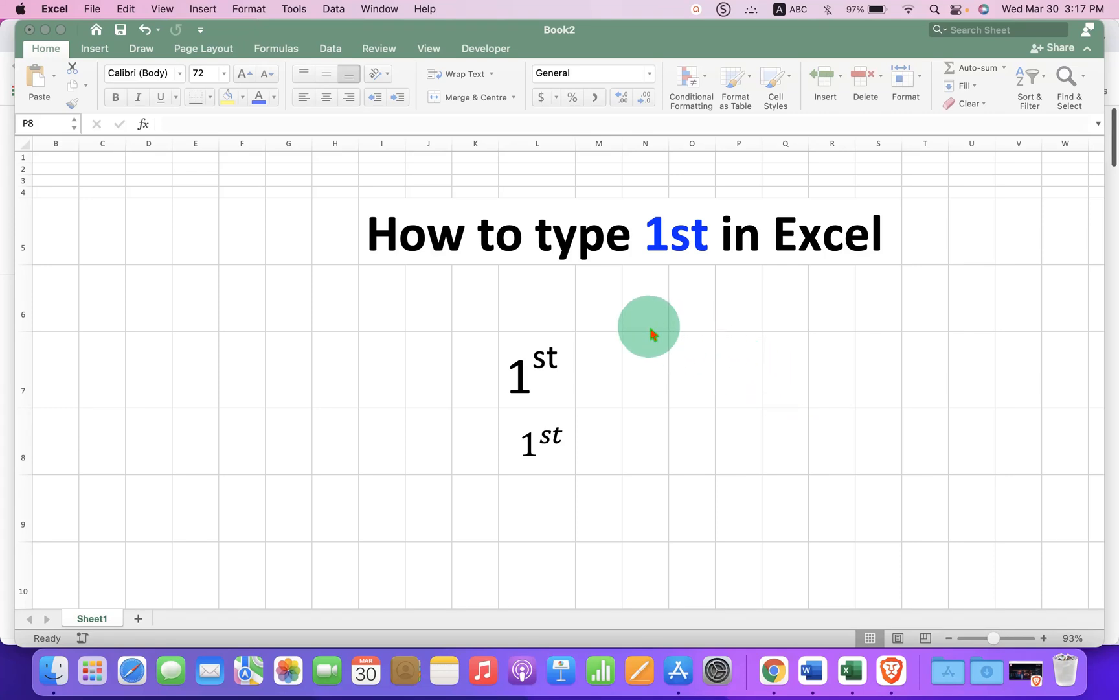
mouse_move(487, 366)
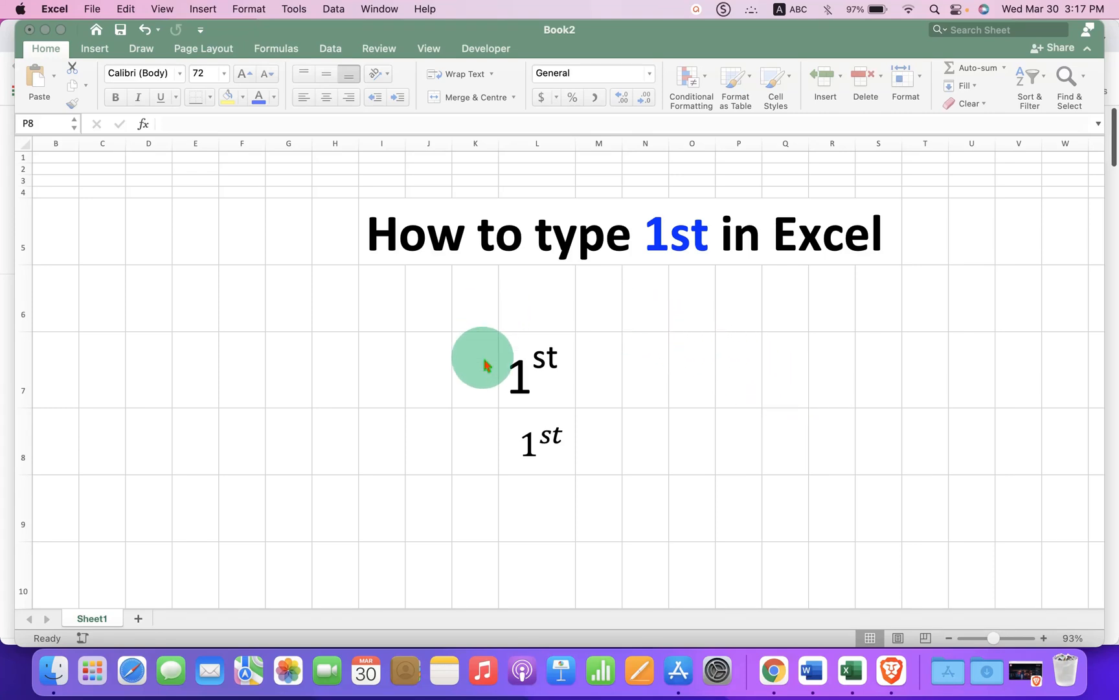
- Retype cell L7 as plain '1st' and highlight its 'st' letters
left_click(537, 369)
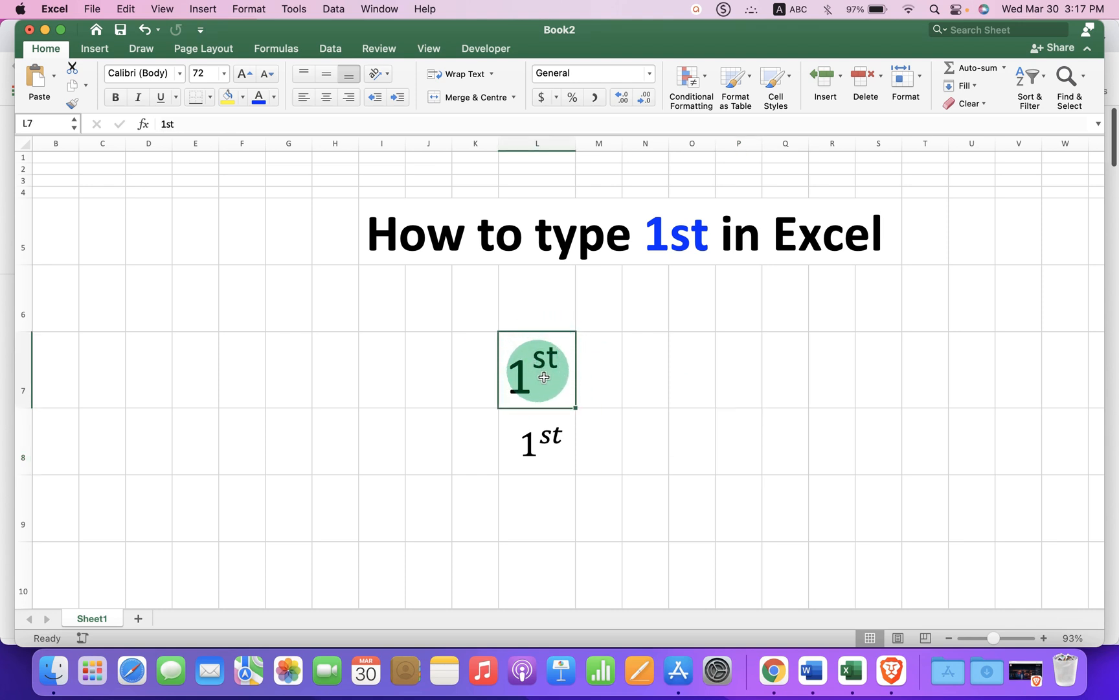
mouse_move(677, 396)
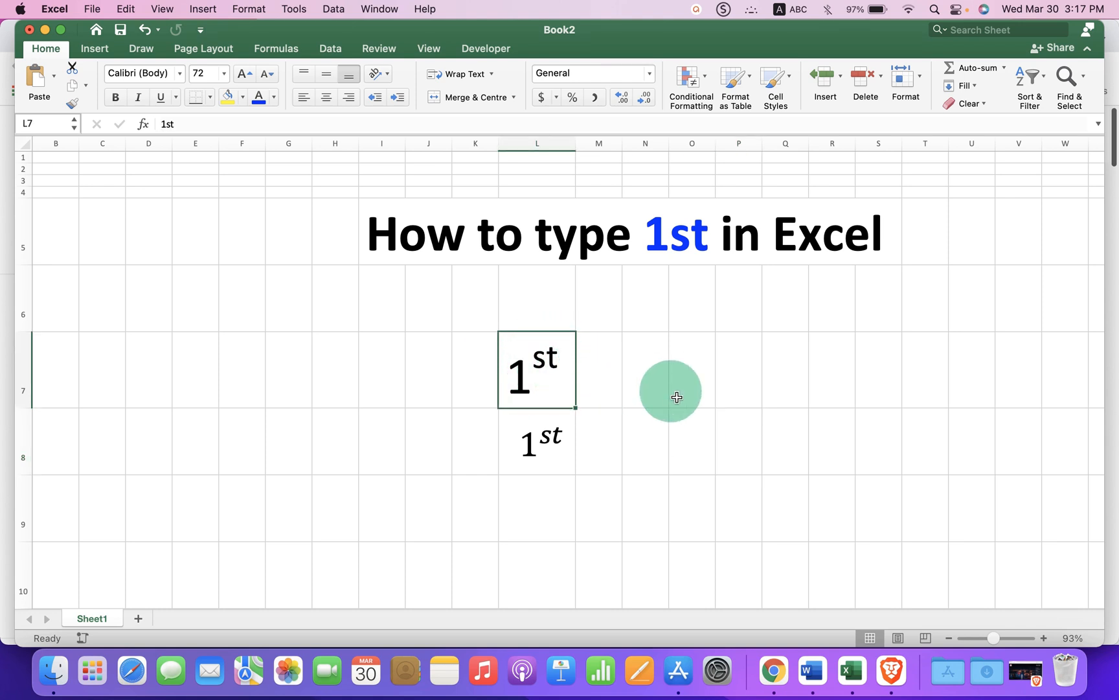
mouse_move(652, 401)
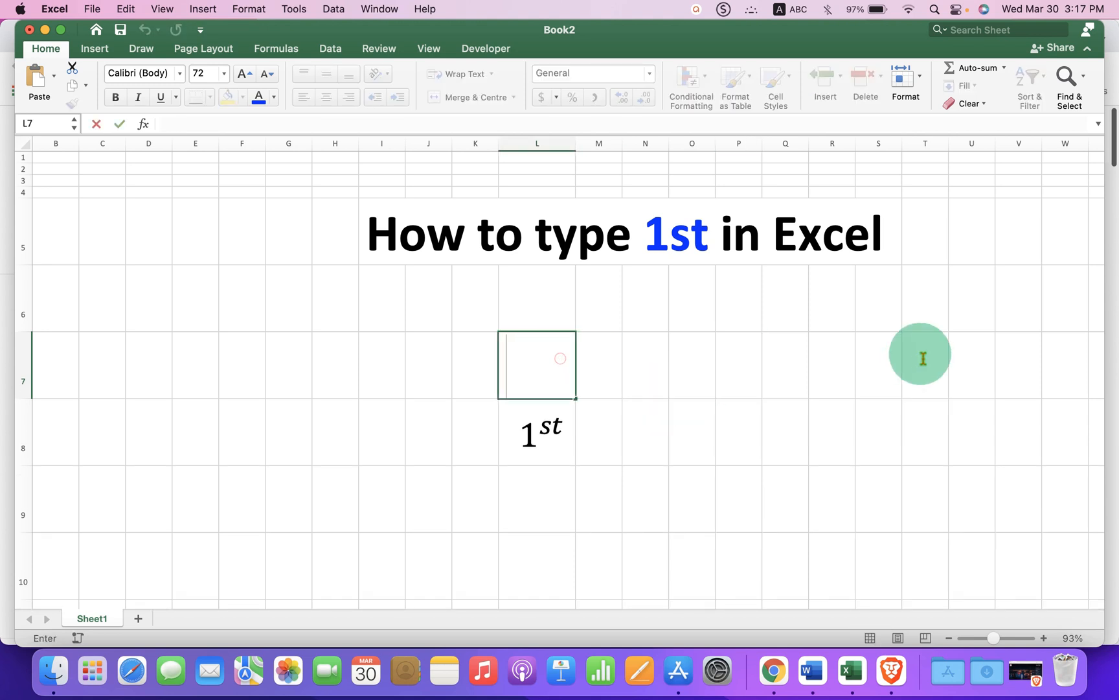
type("1s")
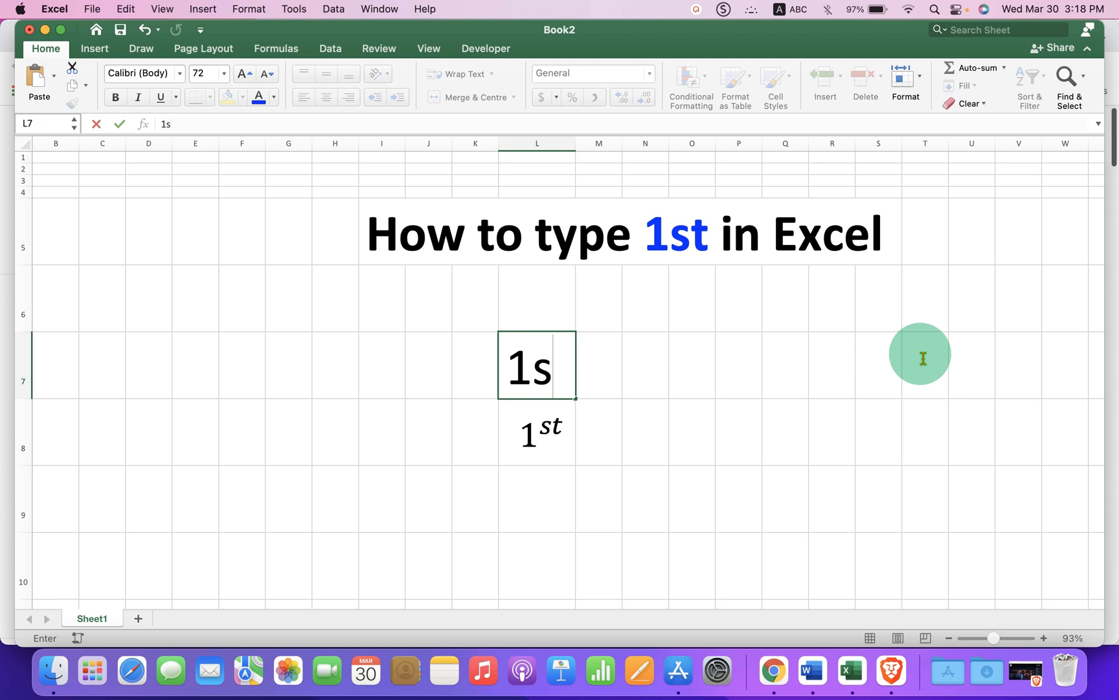
type("t")
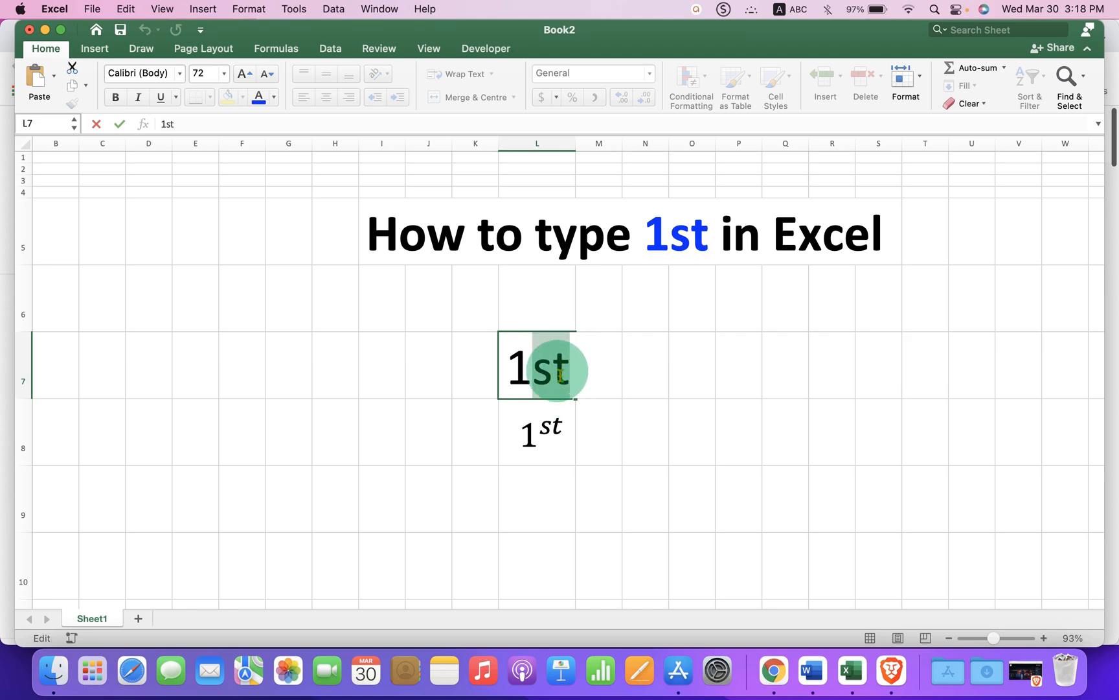
- Show the right-click shortcut menu for the highlighted 'st' in L7
right_click(535, 366)
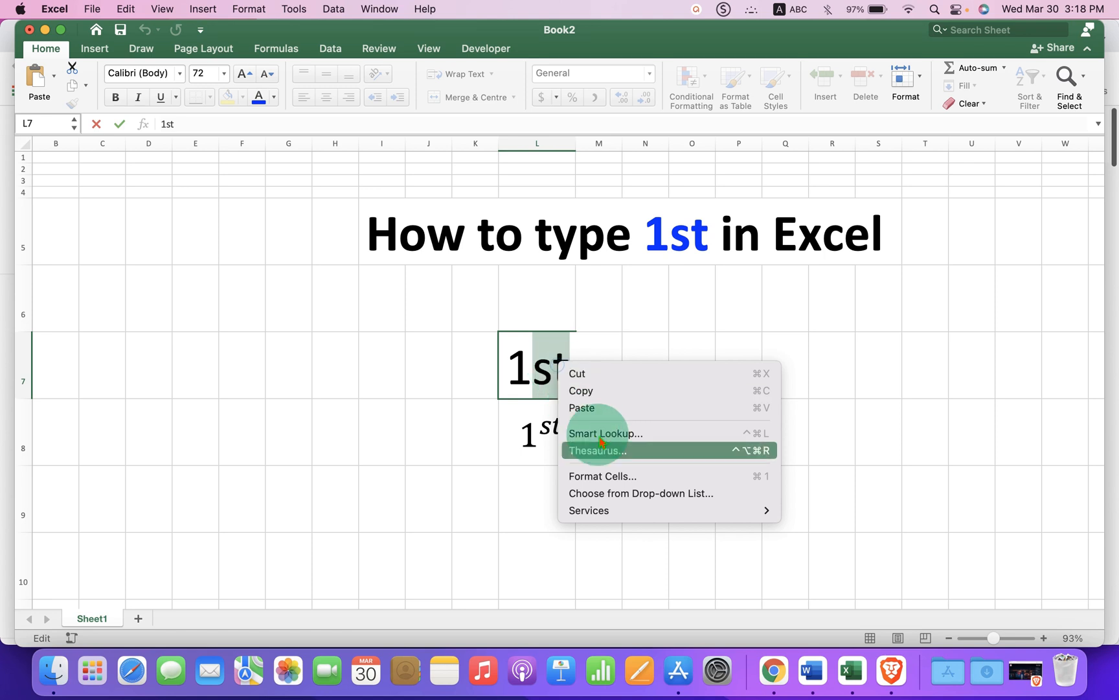
mouse_move(620, 477)
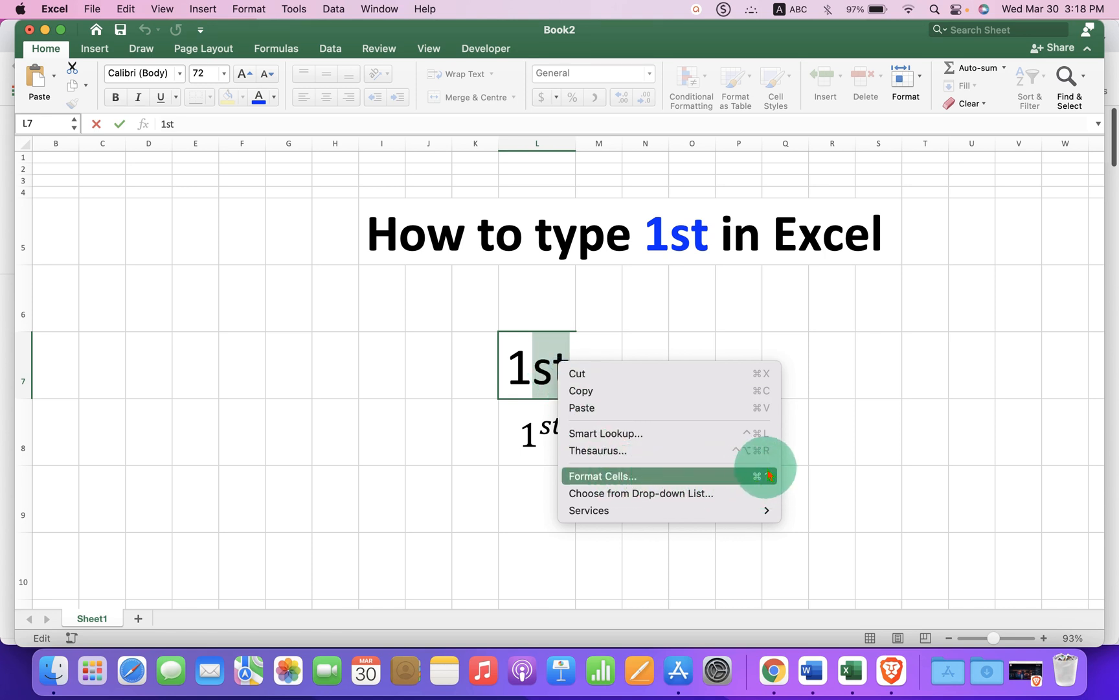
mouse_move(704, 479)
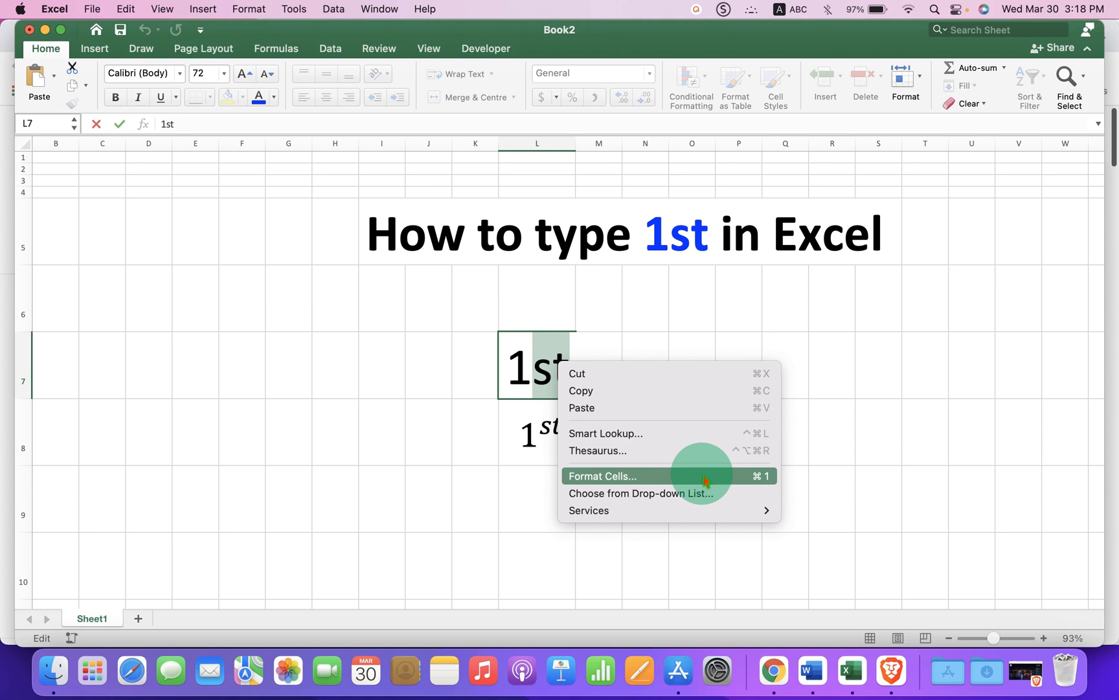
- Format the 'st' in L7 as Superscript via Format Cells so it reads 1ˢᵗ
left_click(603, 477)
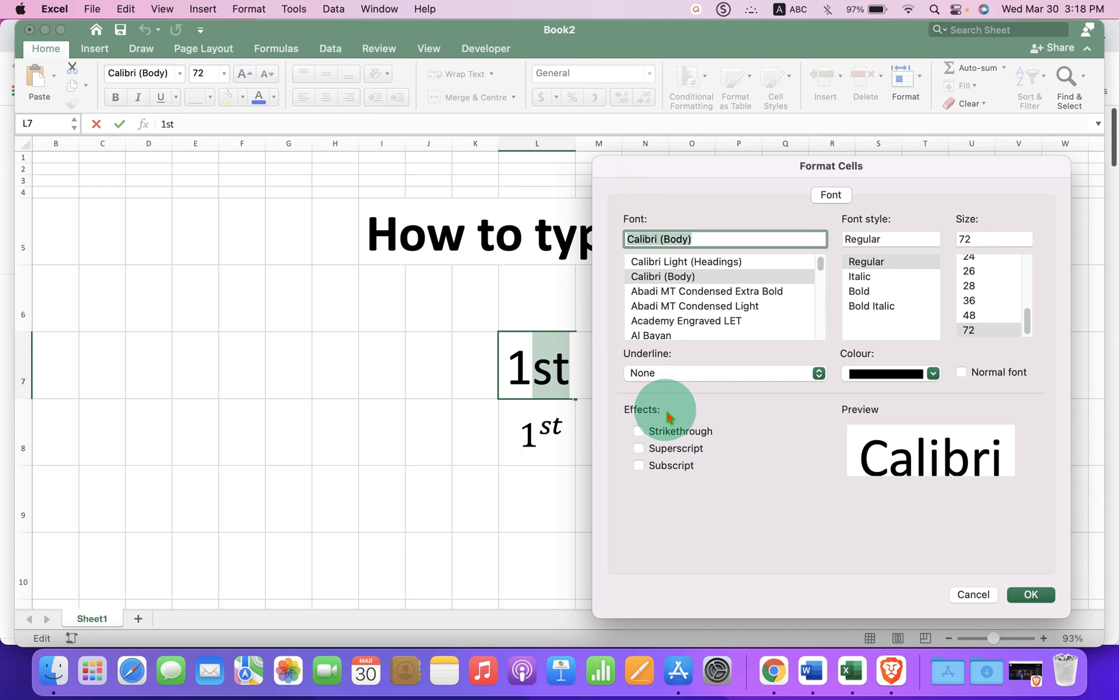
left_click(638, 447)
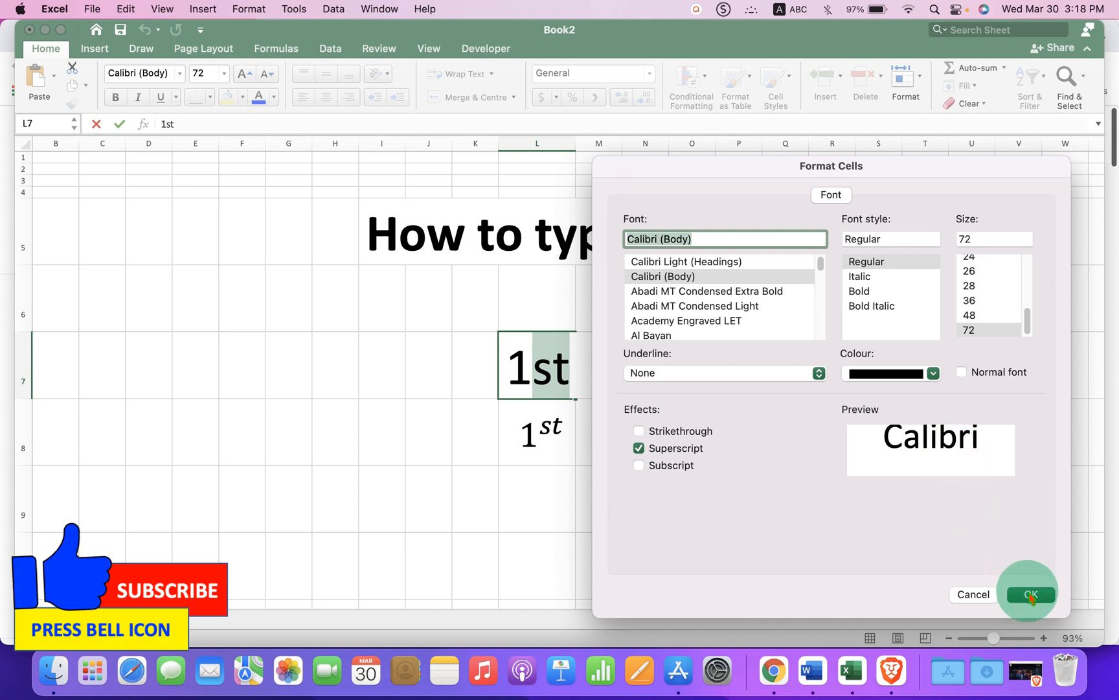
left_click(1027, 593)
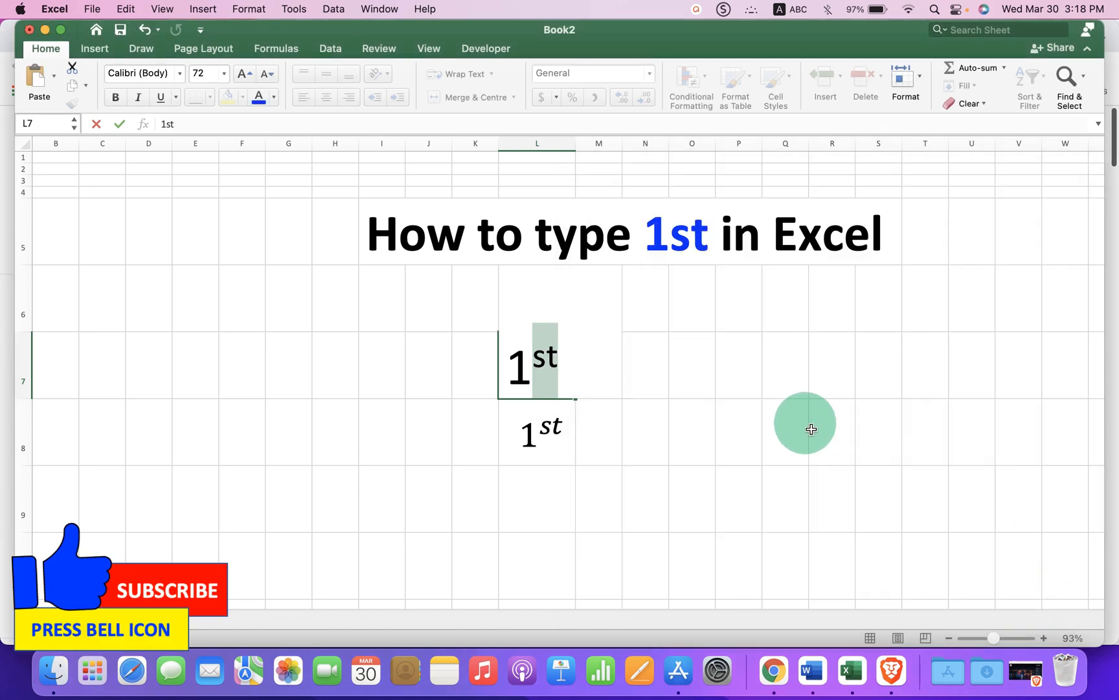
- Insert a new blank equation from the Insert ribbon at cell L8
left_click(785, 442)
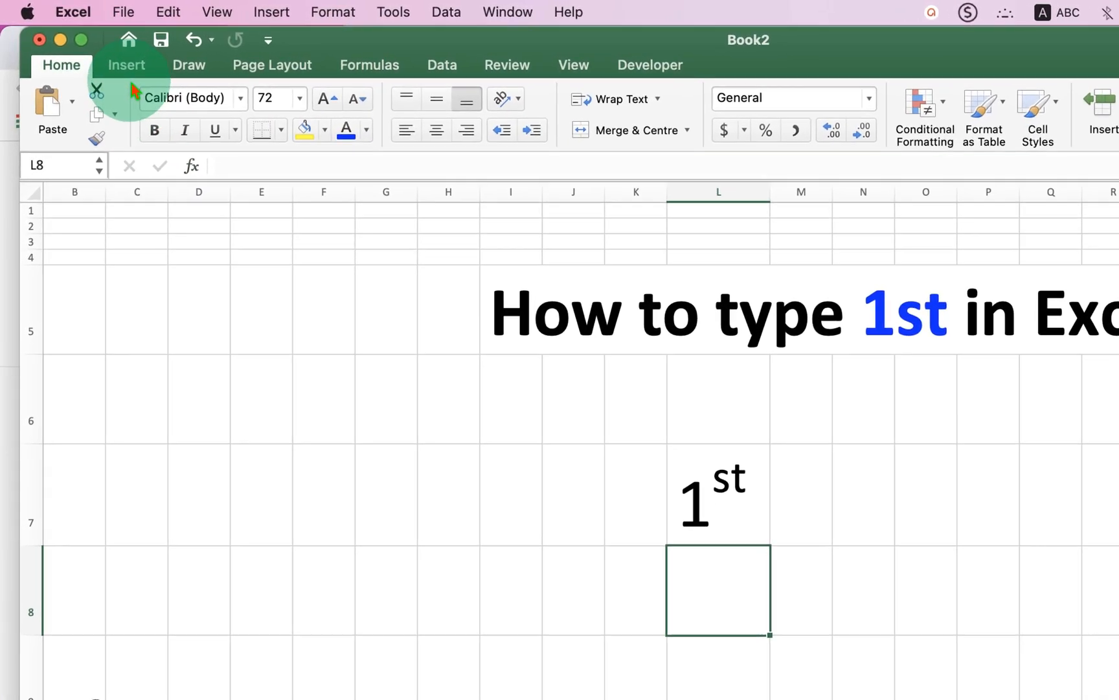
left_click(127, 65)
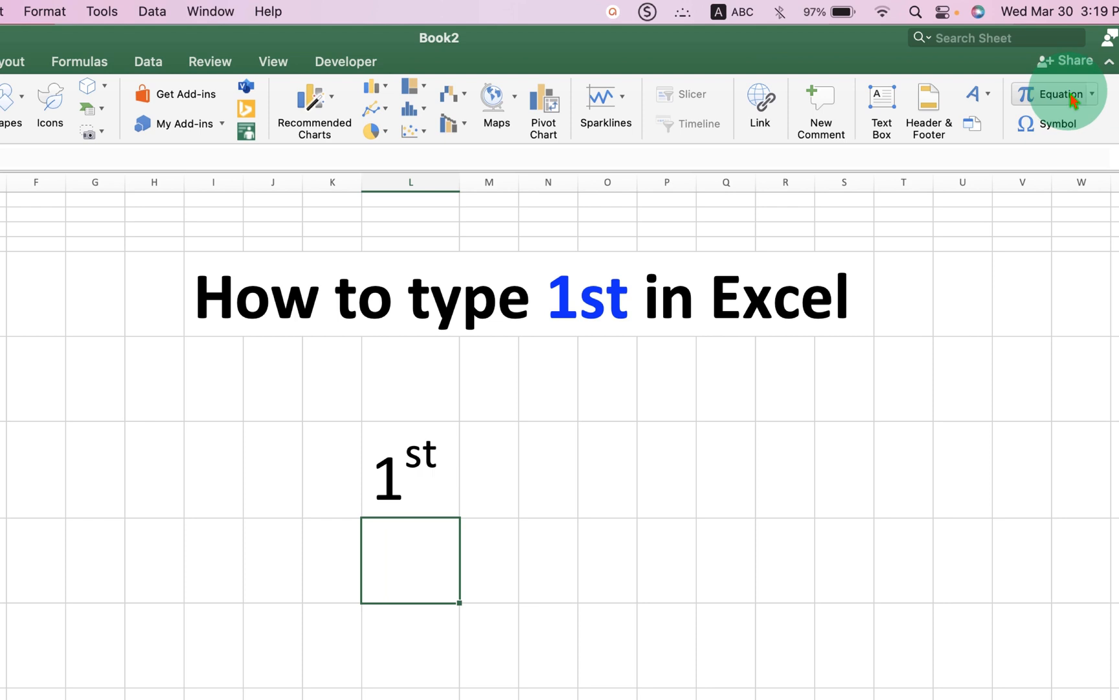
left_click(1058, 93)
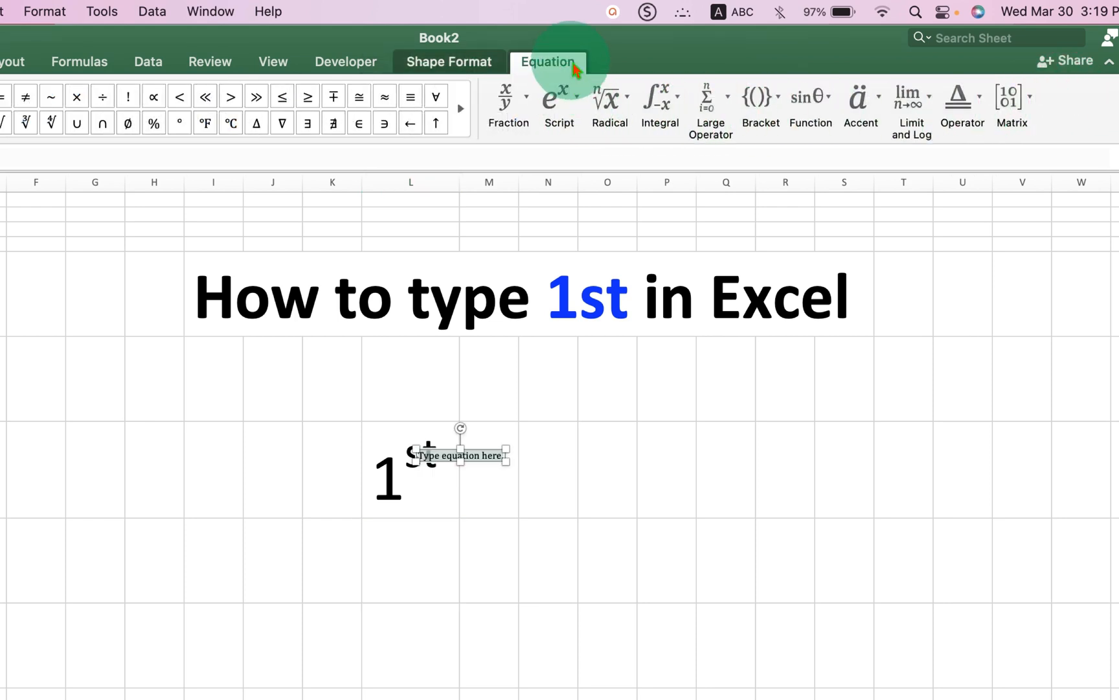
- Build the equation 1 with superscript 'st' and place it below L7's 1ˢᵗ
left_click(558, 97)
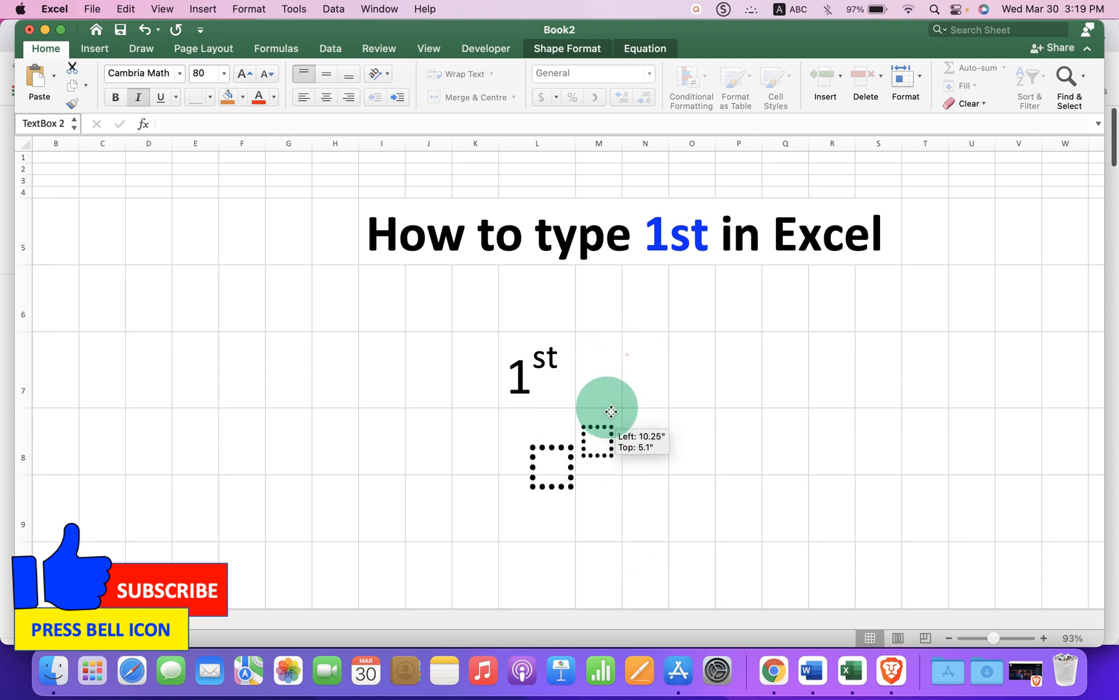
left_click_drag(607, 407, 549, 492)
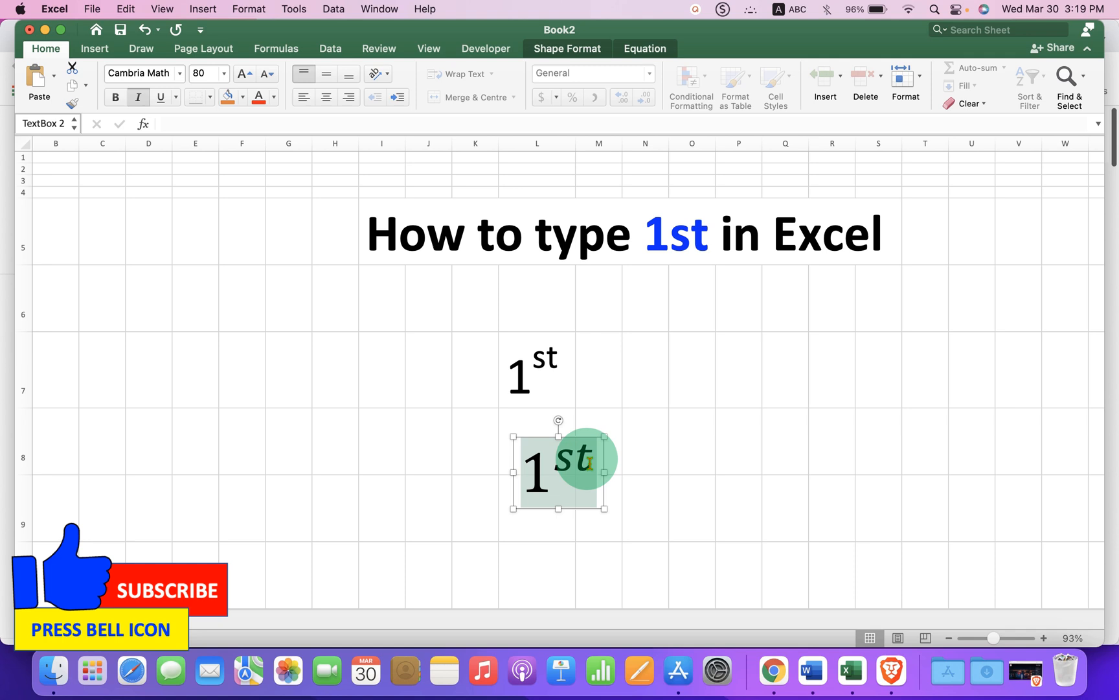
- Turn off italic on the equation's 'st' and move the box beside L7's 1ˢᵗ
left_click(138, 96)
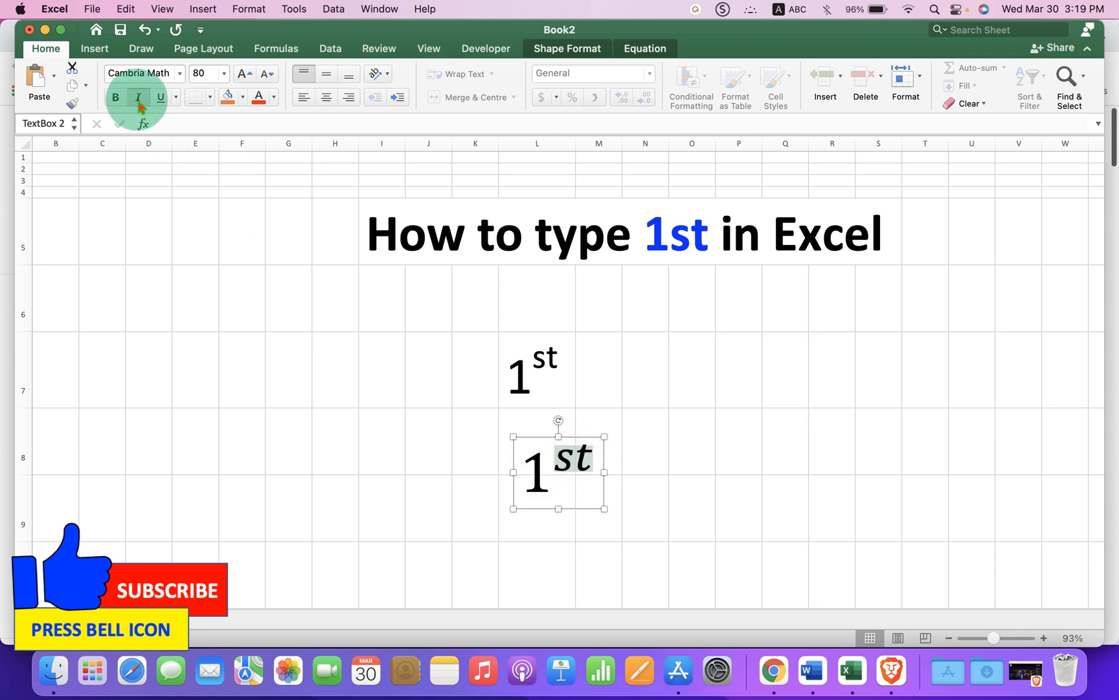
left_click(137, 97)
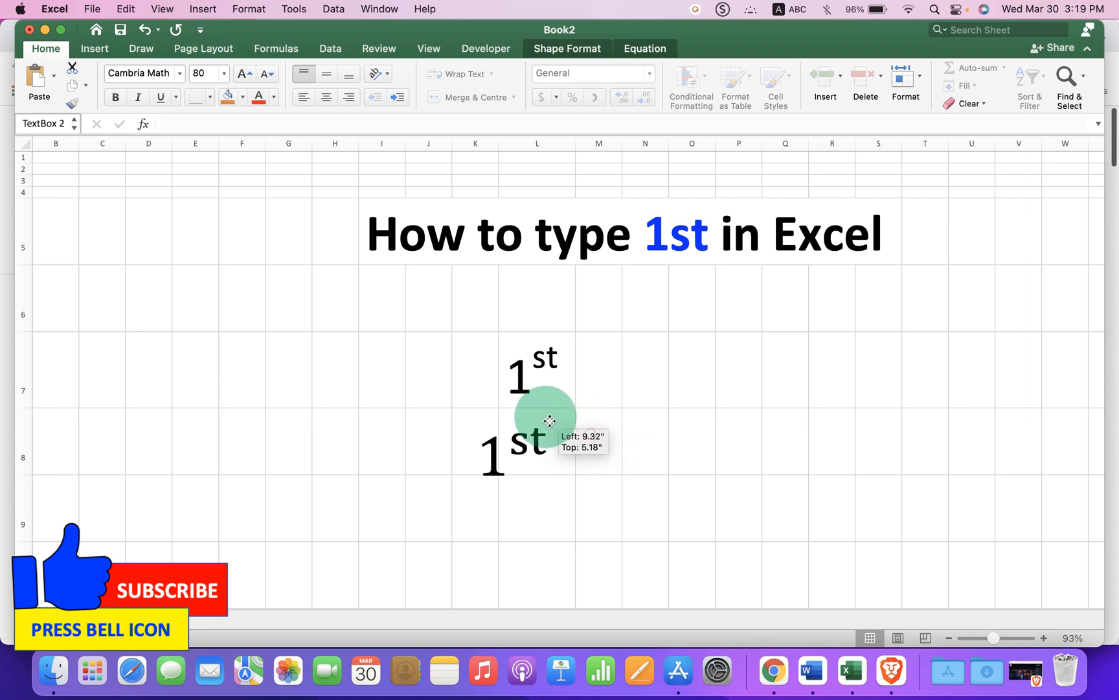
left_click_drag(548, 420, 680, 367)
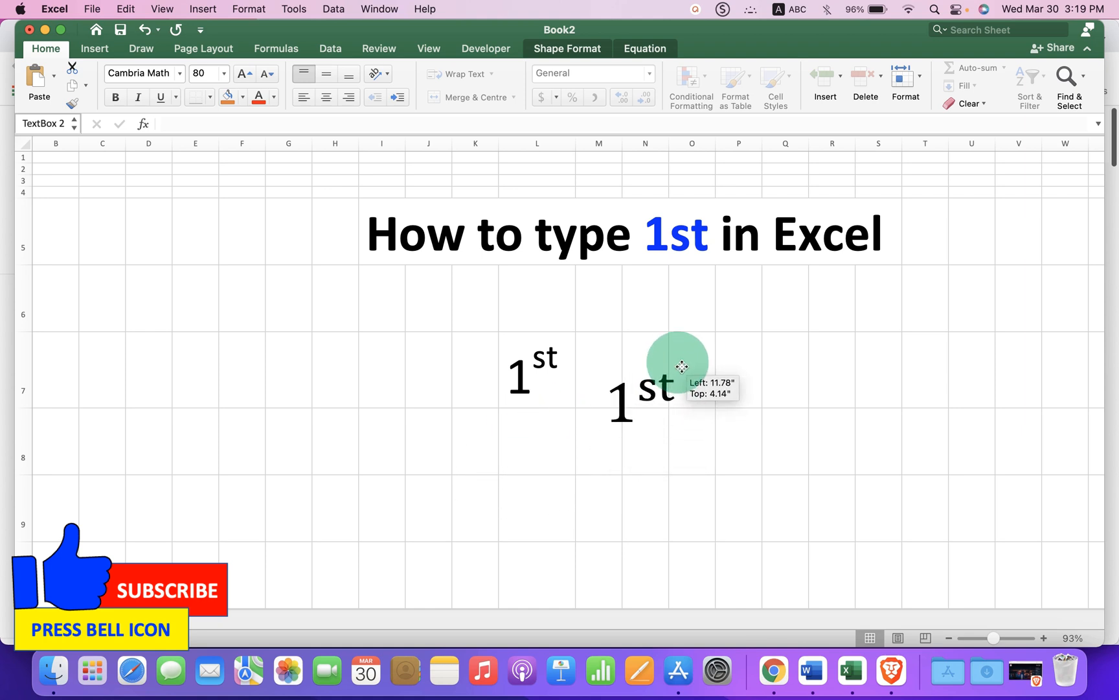